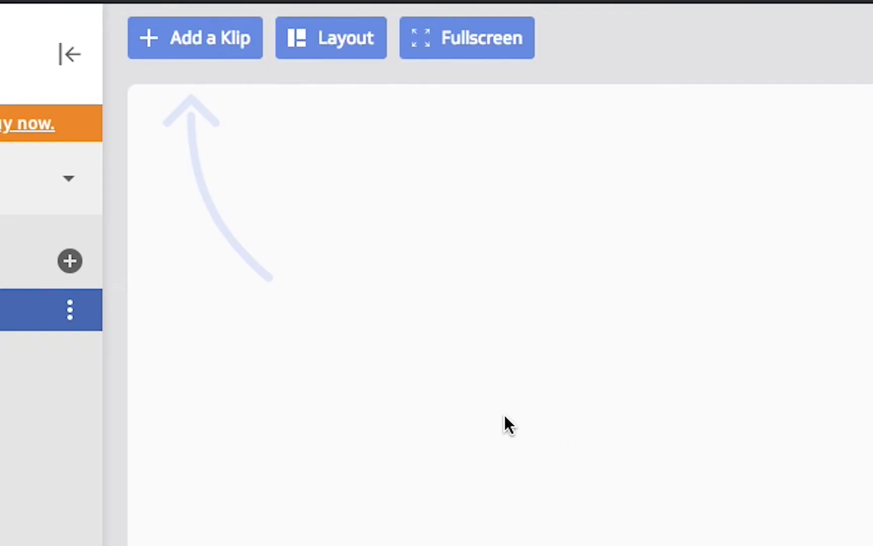
Step: Open the Add Klips gallery from the empty dashboard
click(195, 38)
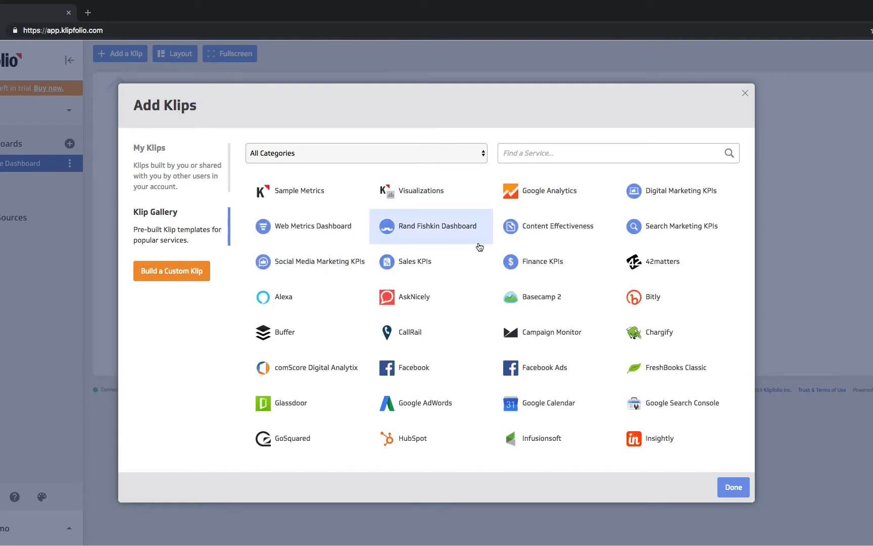
mouse_move(557, 191)
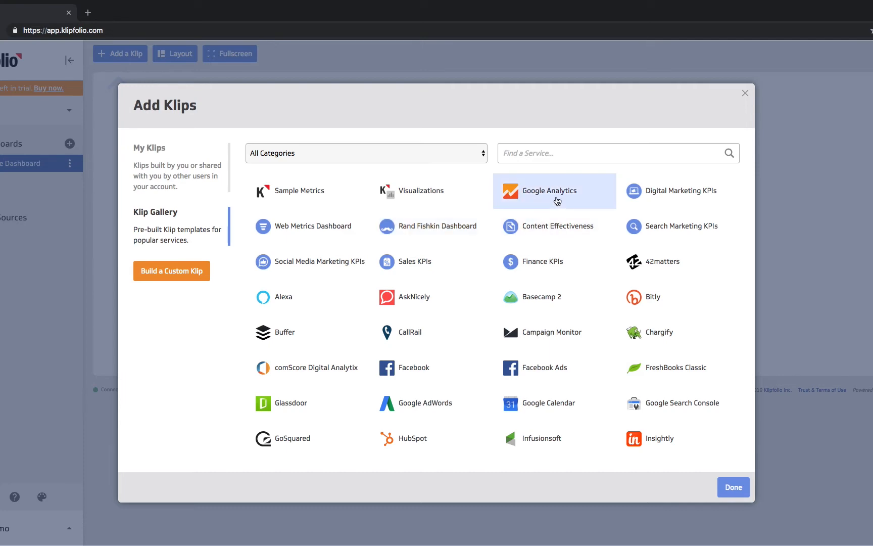
Step: Add the Google Analytics 'Sessions by Device Type' Klip to the dashboard
click(553, 191)
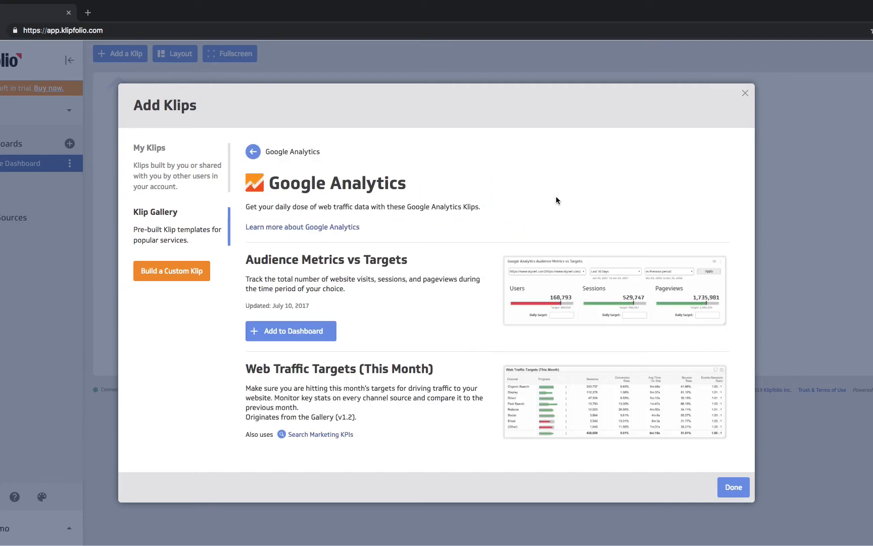
scroll(down, 3)
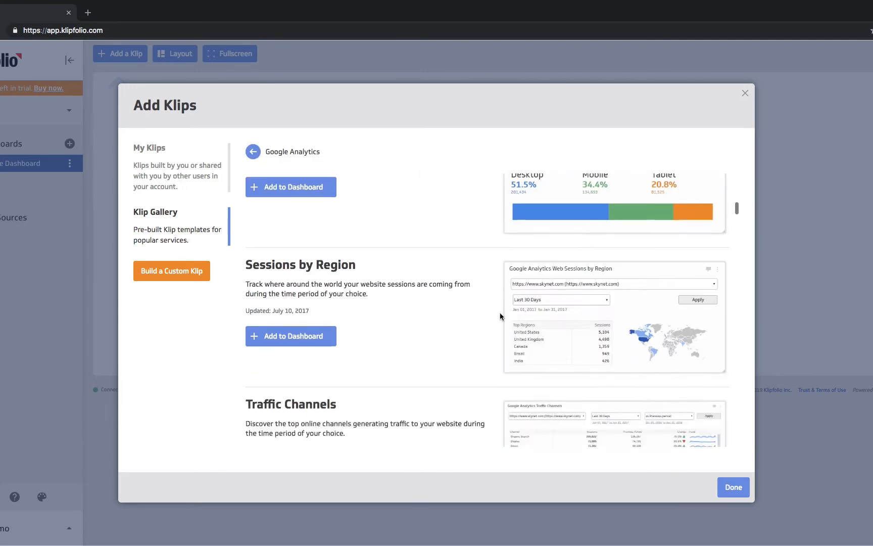
scroll(down, 3)
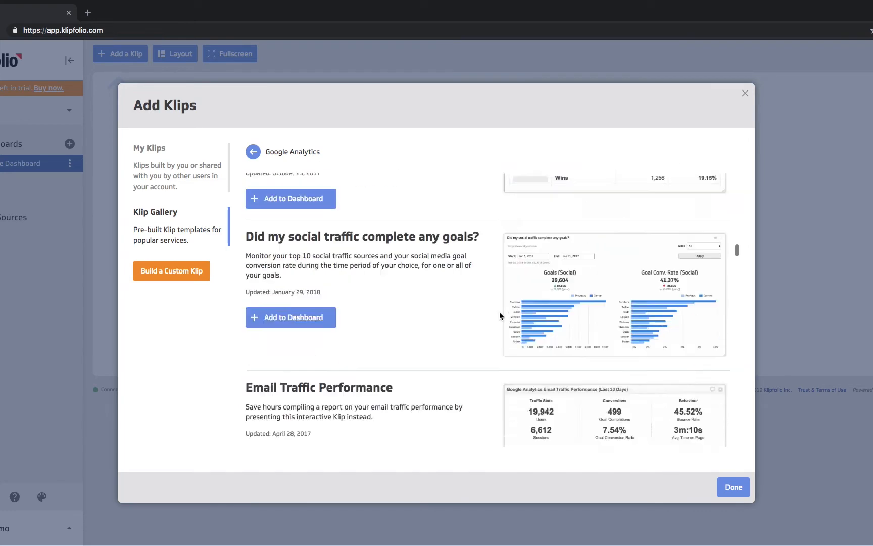
scroll(down, 3)
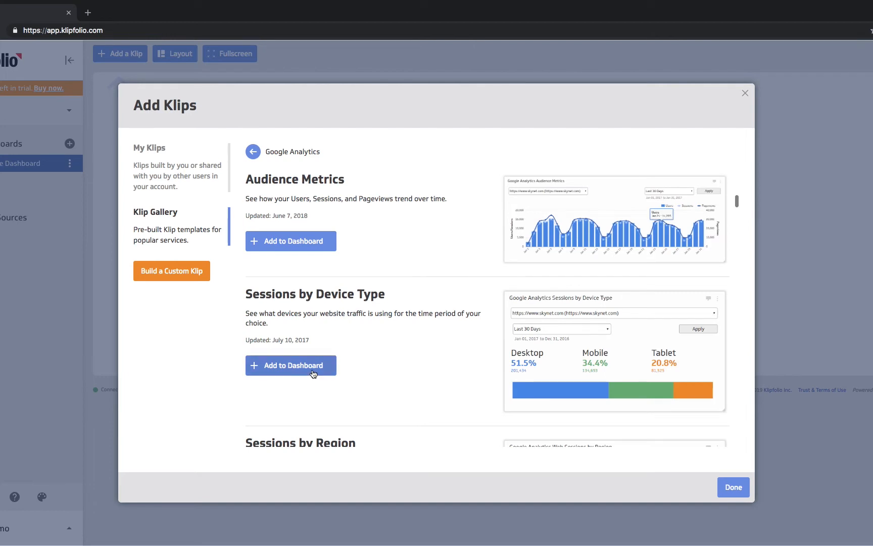
click(290, 366)
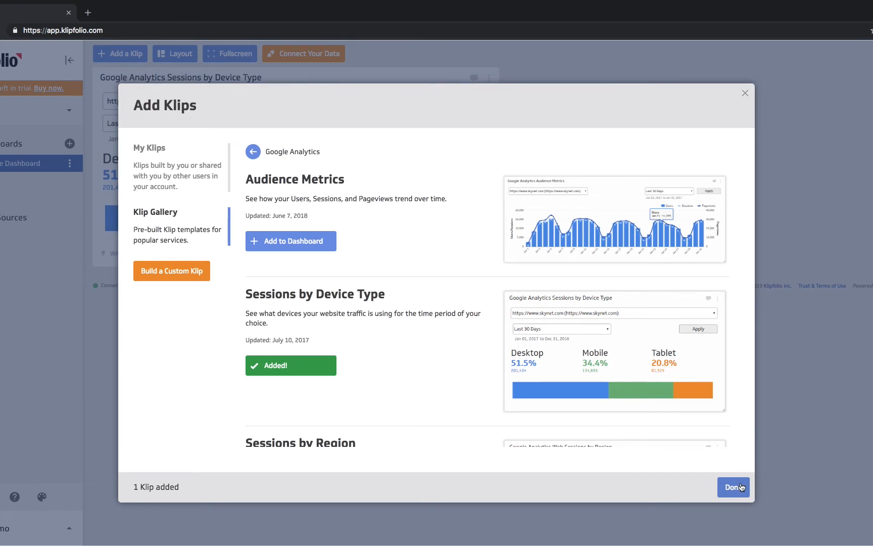
Step: Close the Add Klips gallery to view the Sessions by Device Type Klip
click(732, 487)
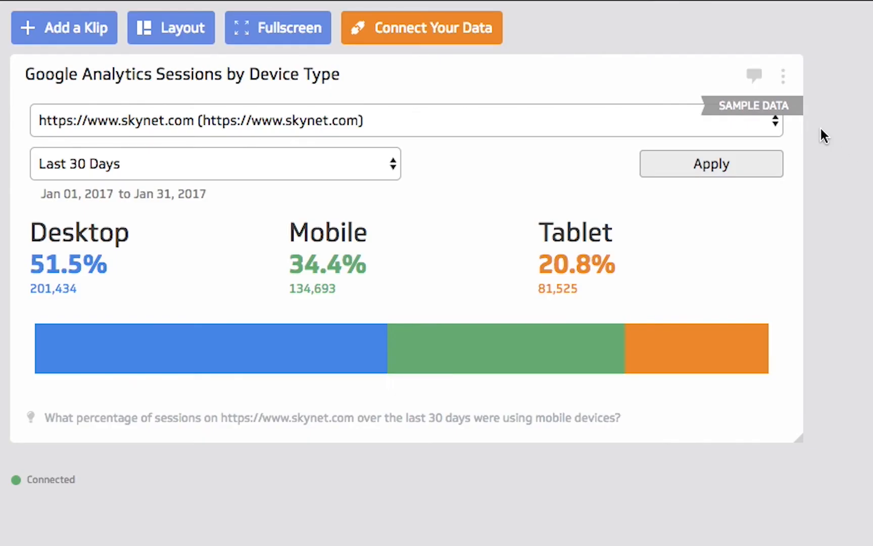
mouse_move(796, 117)
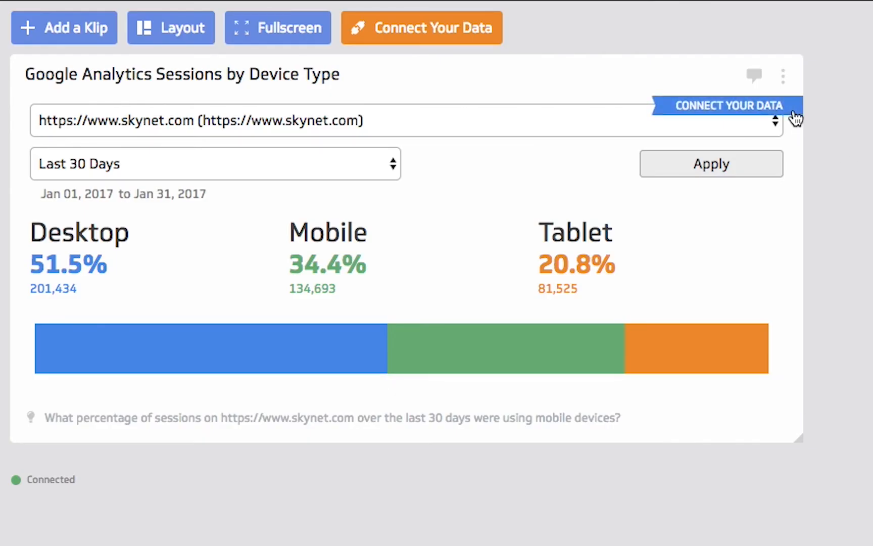
mouse_move(796, 114)
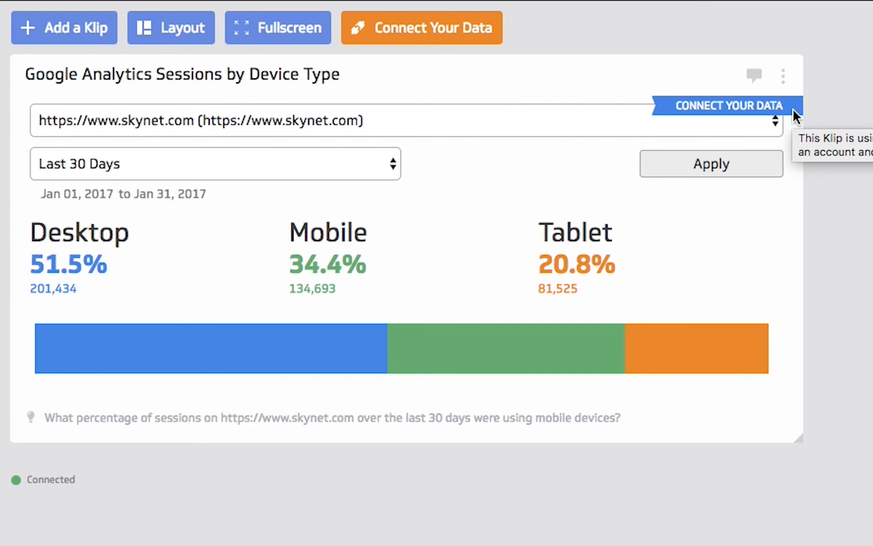
Step: Open the Connect to services panel from the Klip's 'Connect Your Data' ribbon
click(421, 28)
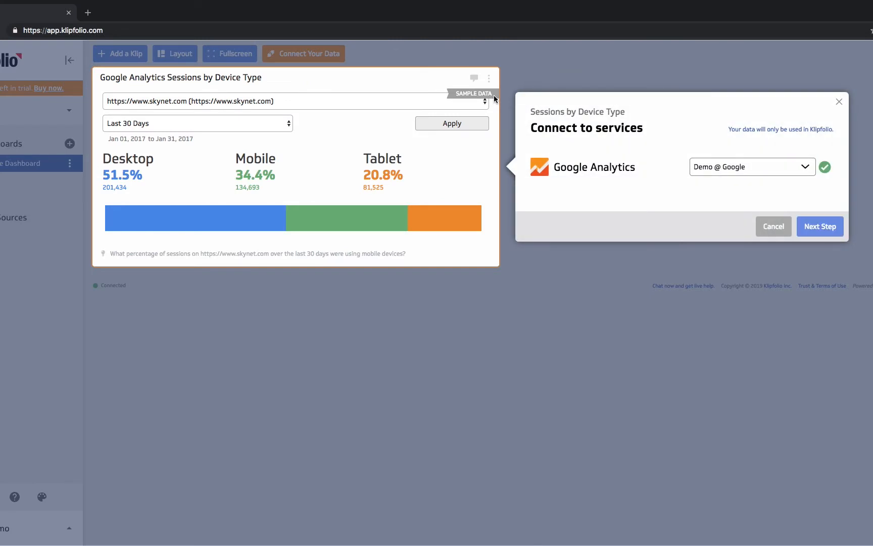
mouse_move(546, 113)
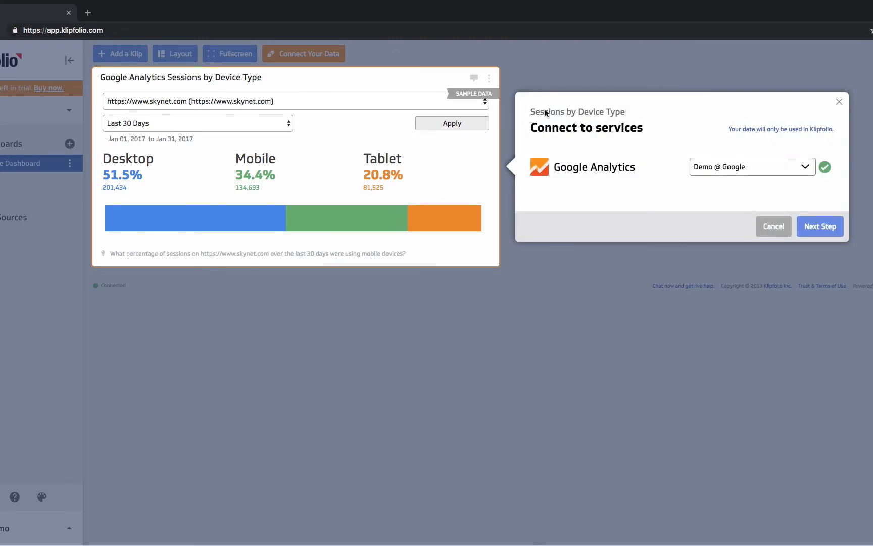
mouse_move(819, 225)
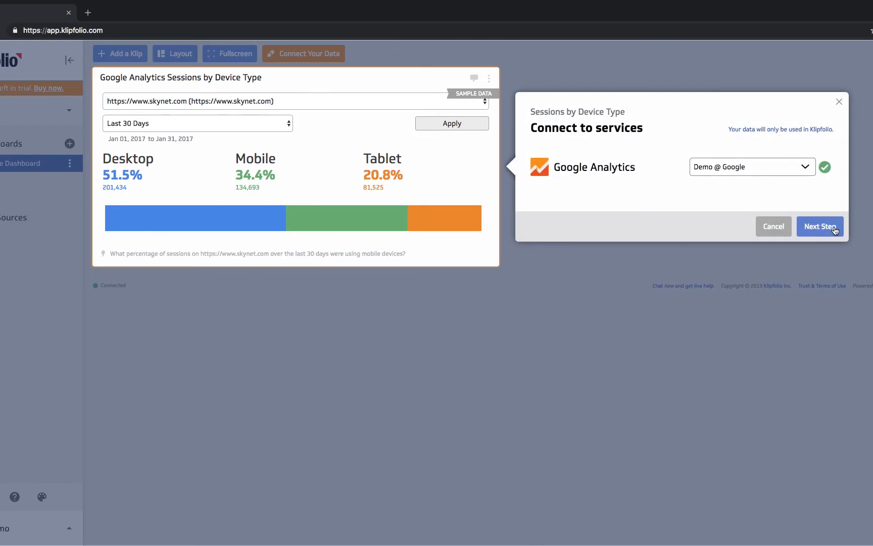
Step: Update the Klip using the support.klipfolio.com account, property and profile, then finish
click(820, 226)
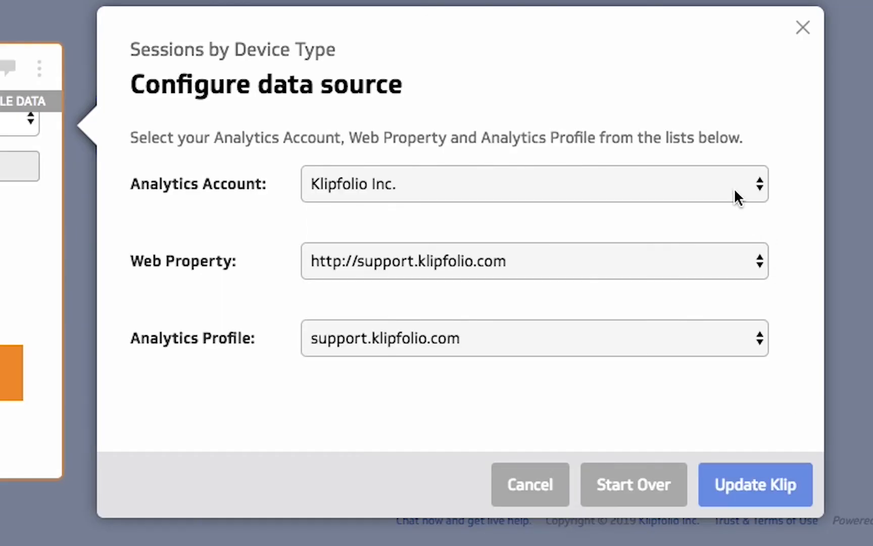
mouse_move(738, 337)
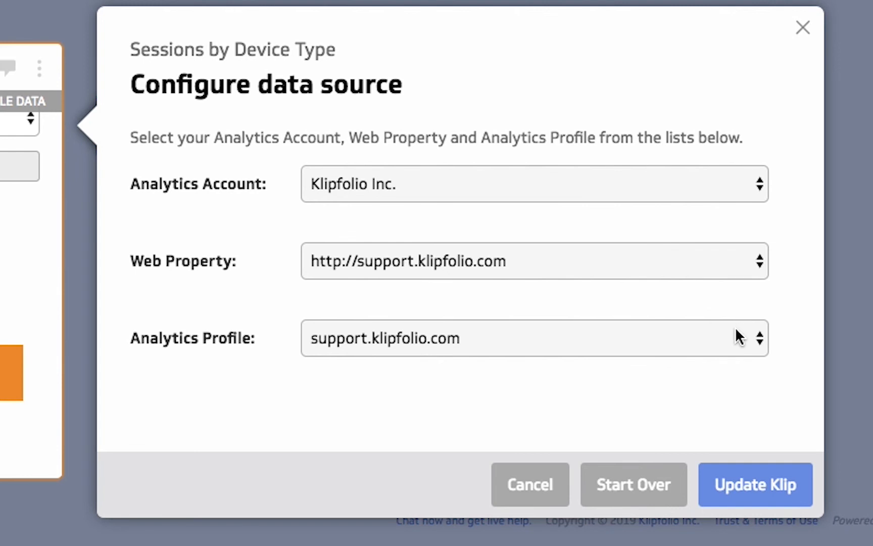
click(754, 484)
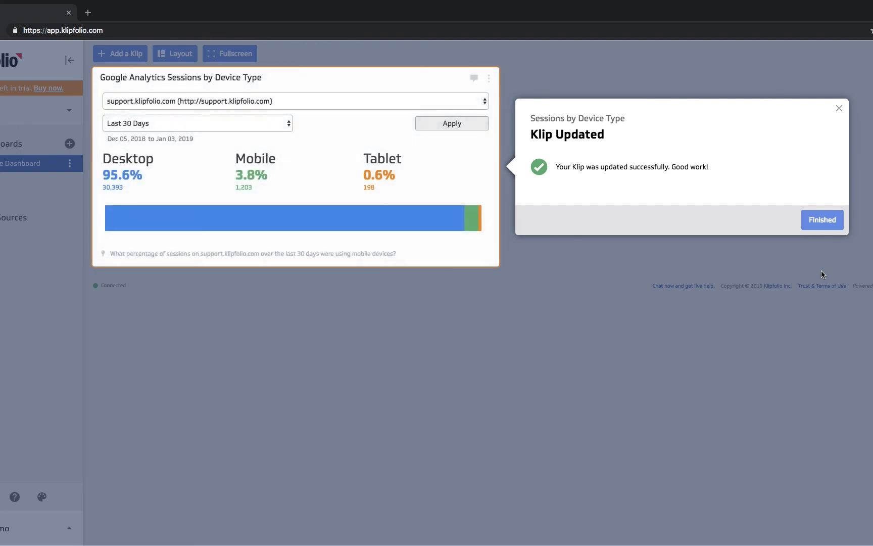
click(822, 219)
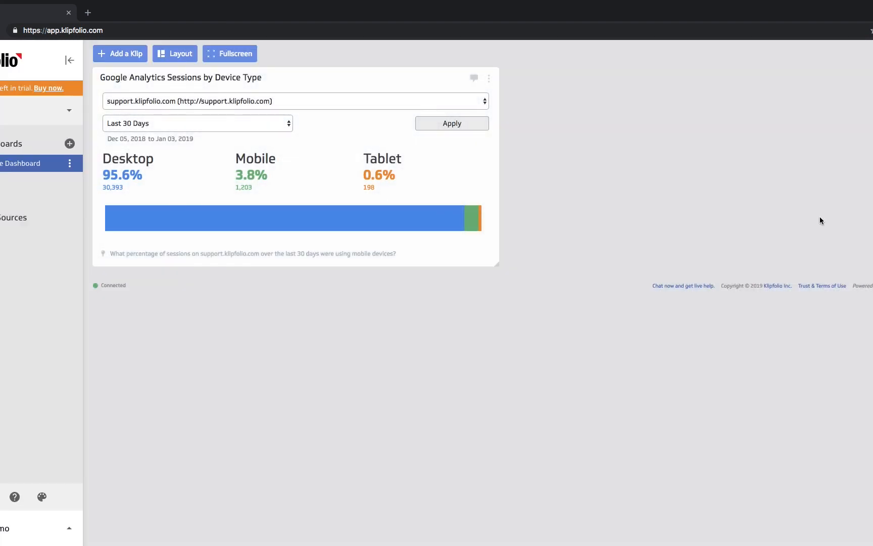